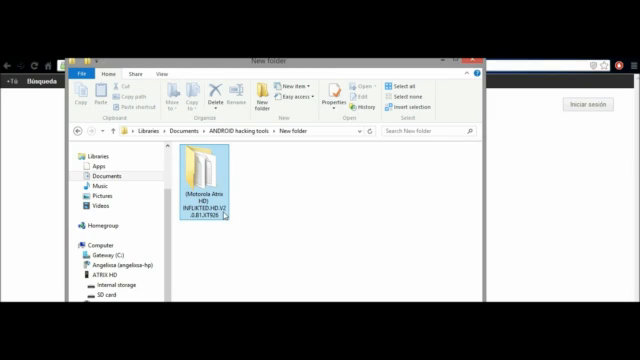
mouse_move(205, 185)
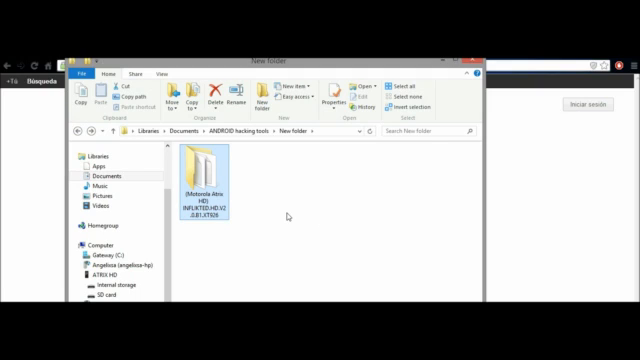
Open the Motorola Atrix HD INFLIKTED folder and inspect the 371 MB ROM zip and 4.54 MB Safestrap apk
double_click(212, 185)
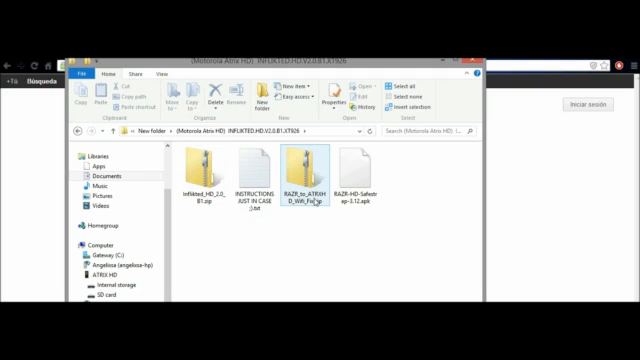
mouse_move(307, 180)
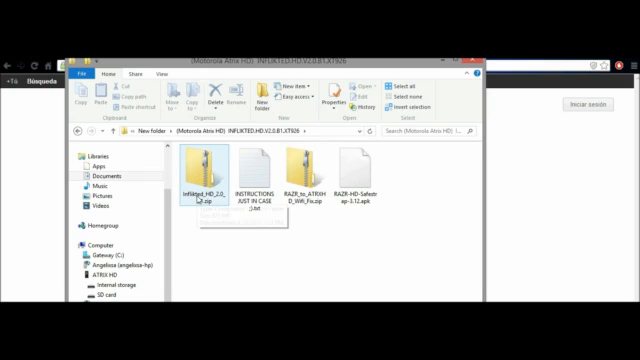
mouse_move(195, 175)
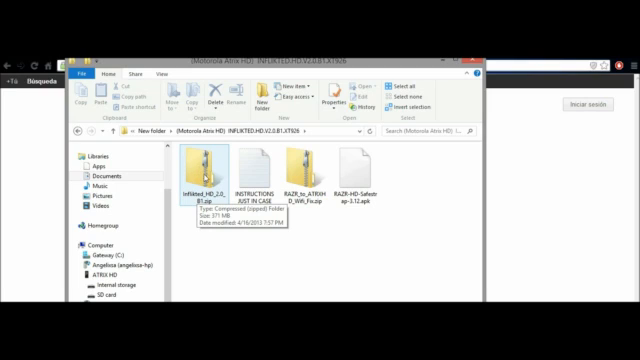
click(313, 165)
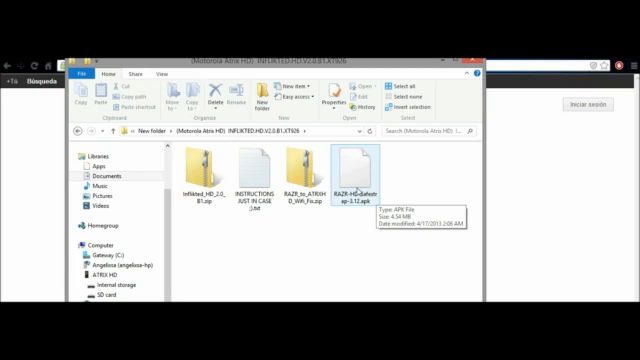
click(235, 243)
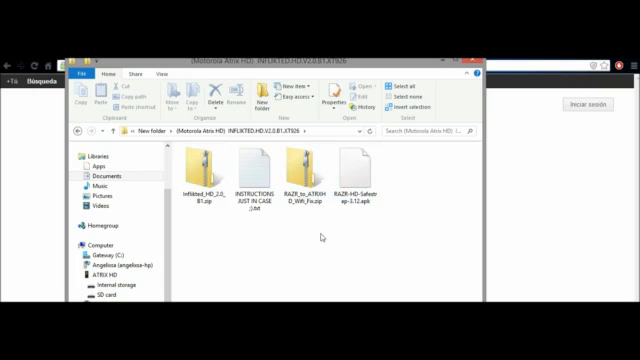
click(96, 270)
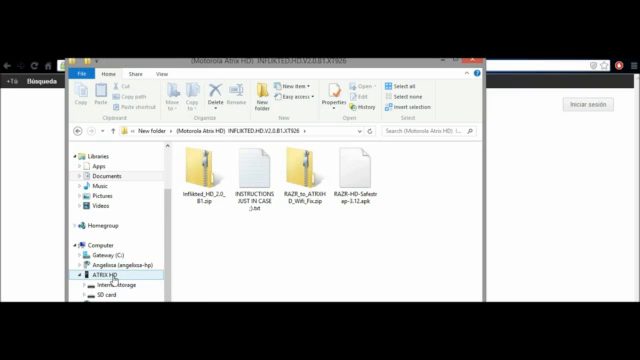